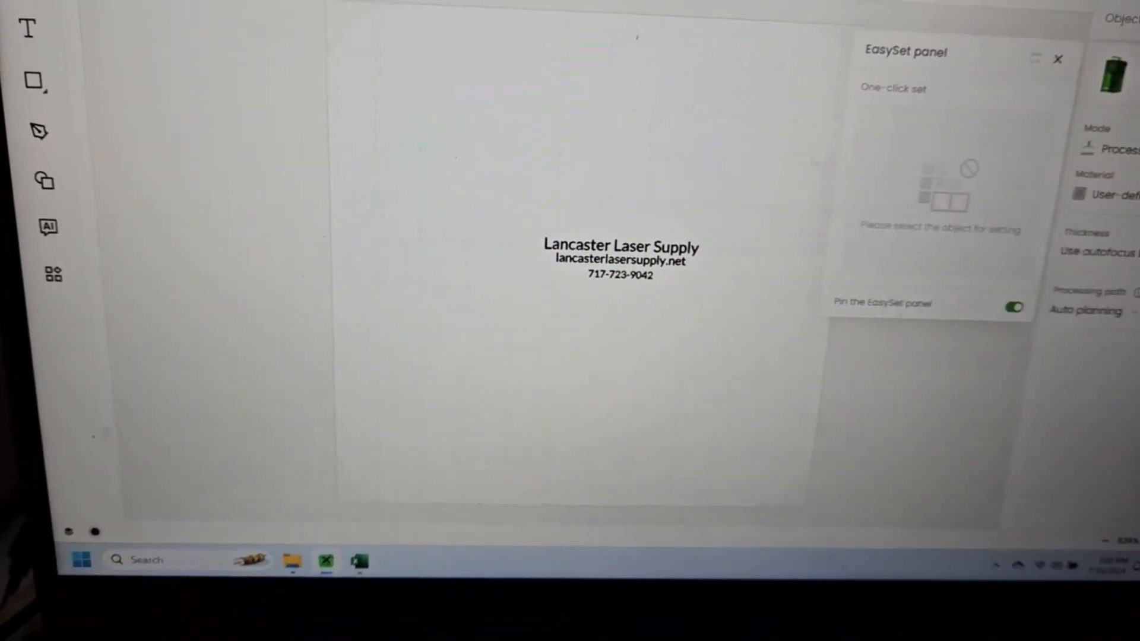
- Marquee-select the Lancaster Laser Supply and website lines, excluding the phone number
{"action": "left_click", "coordinate": [619, 254]}
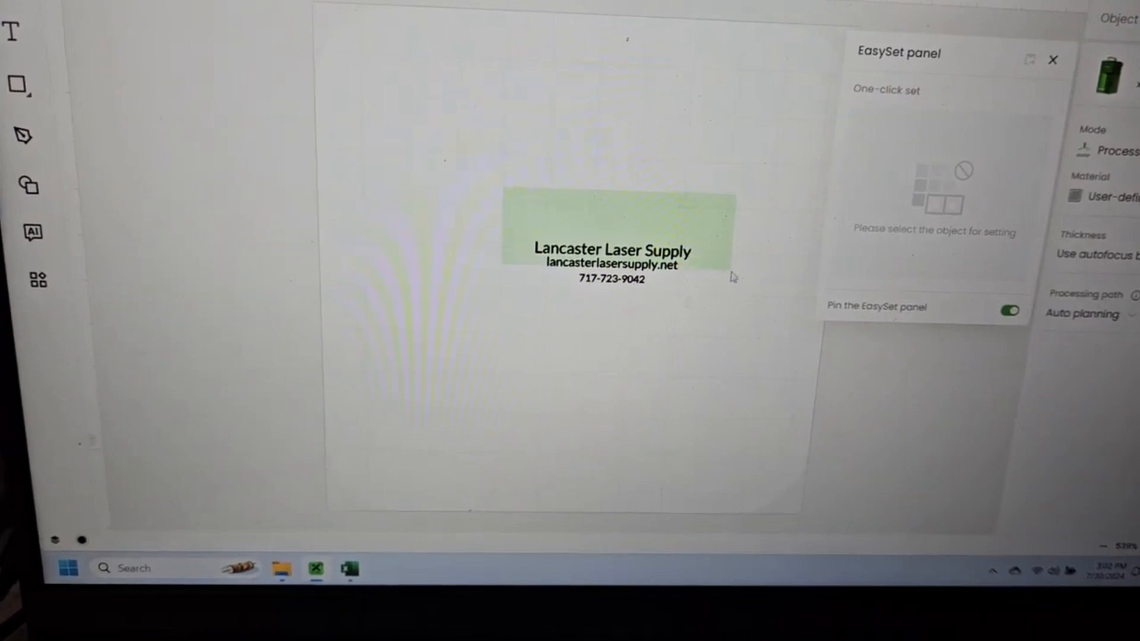